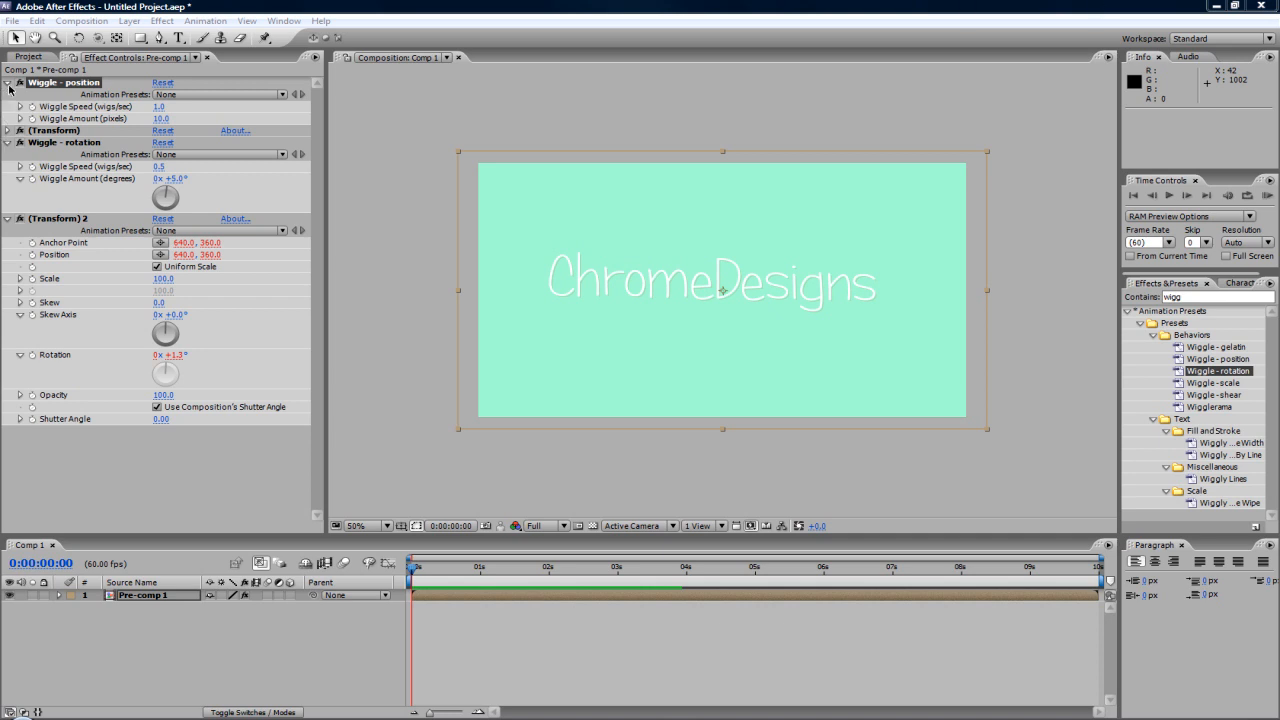
- Collapse the Wiggle effect settings, RAM-preview the shaking text, then start a file import
click(12, 84)
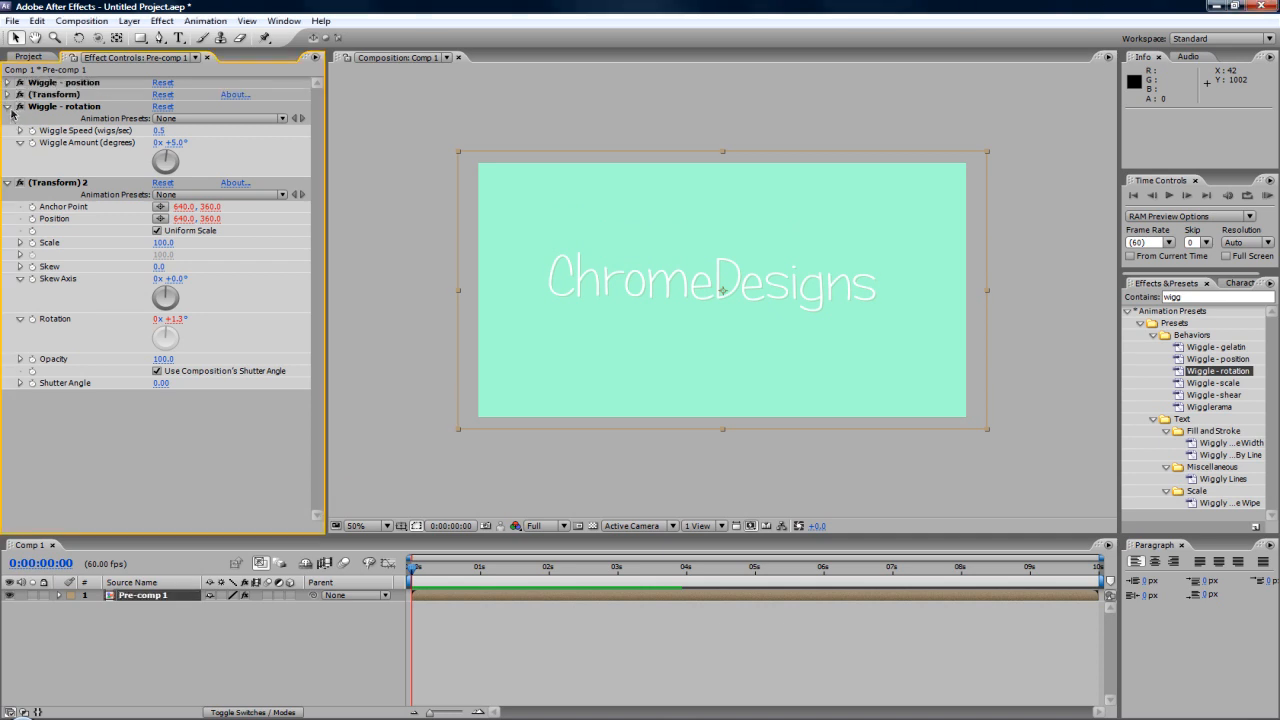
click(12, 104)
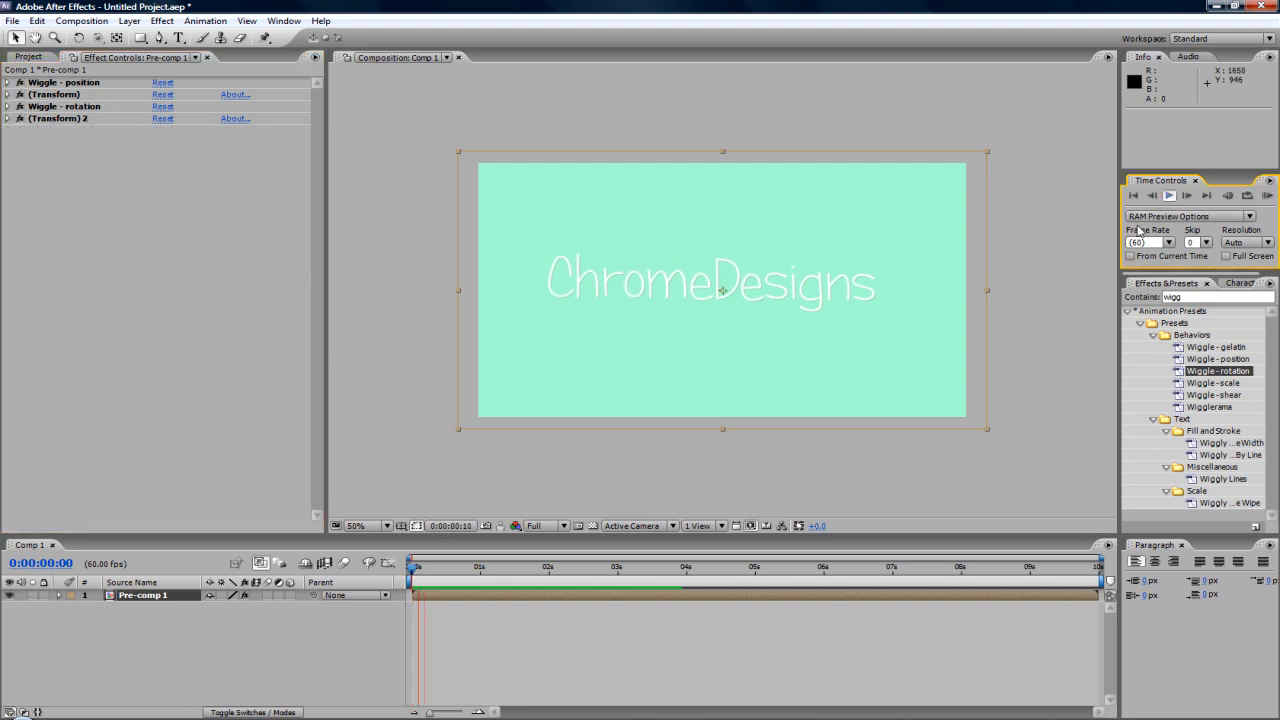
click(1194, 194)
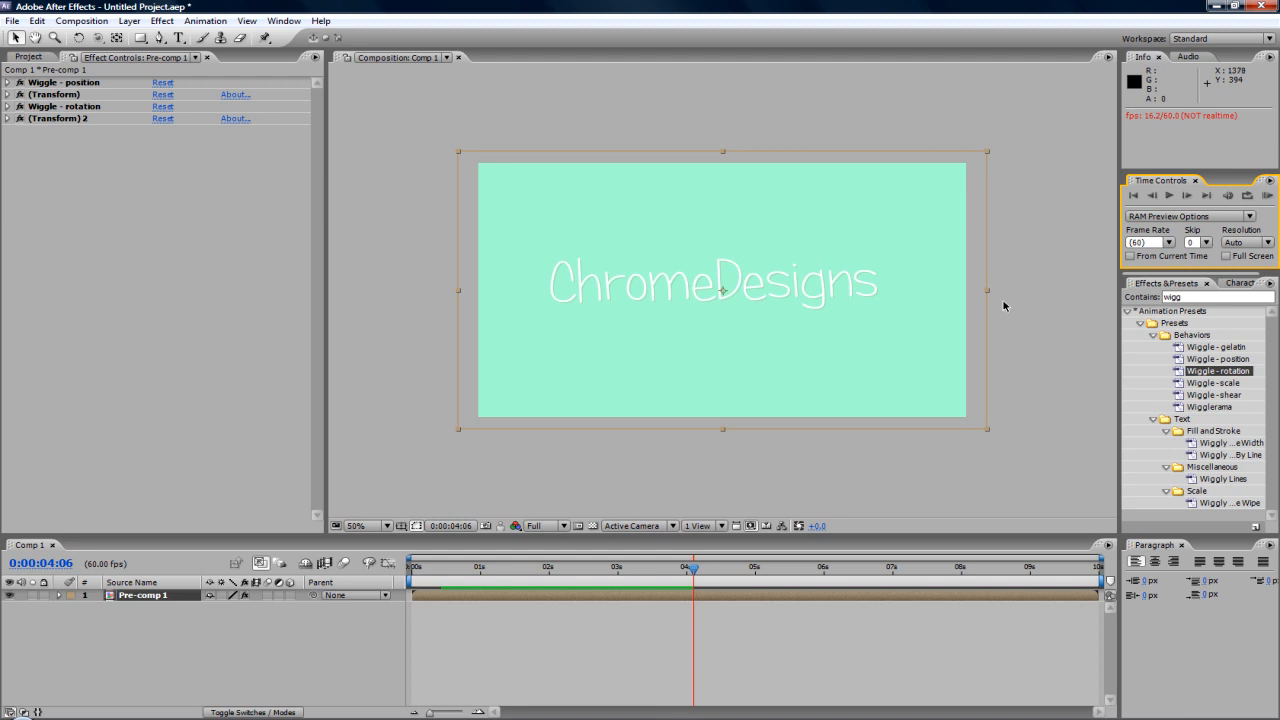
mouse_move(432, 160)
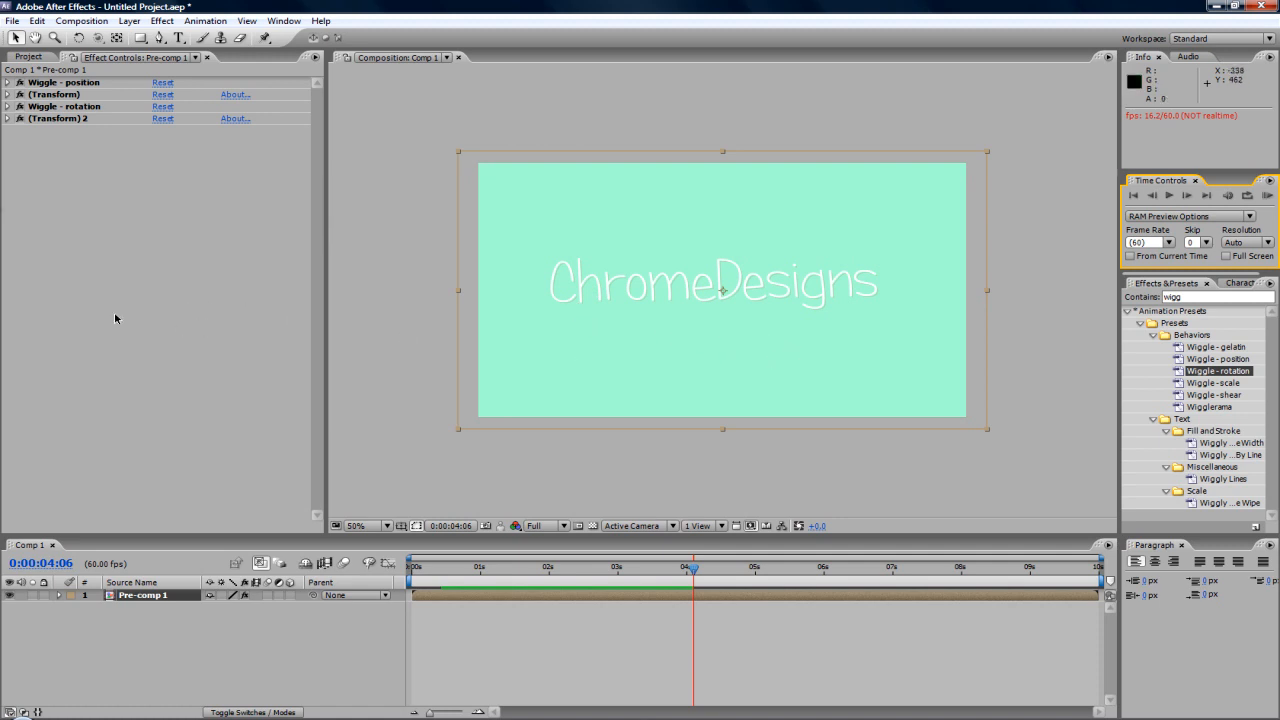
click(16, 16)
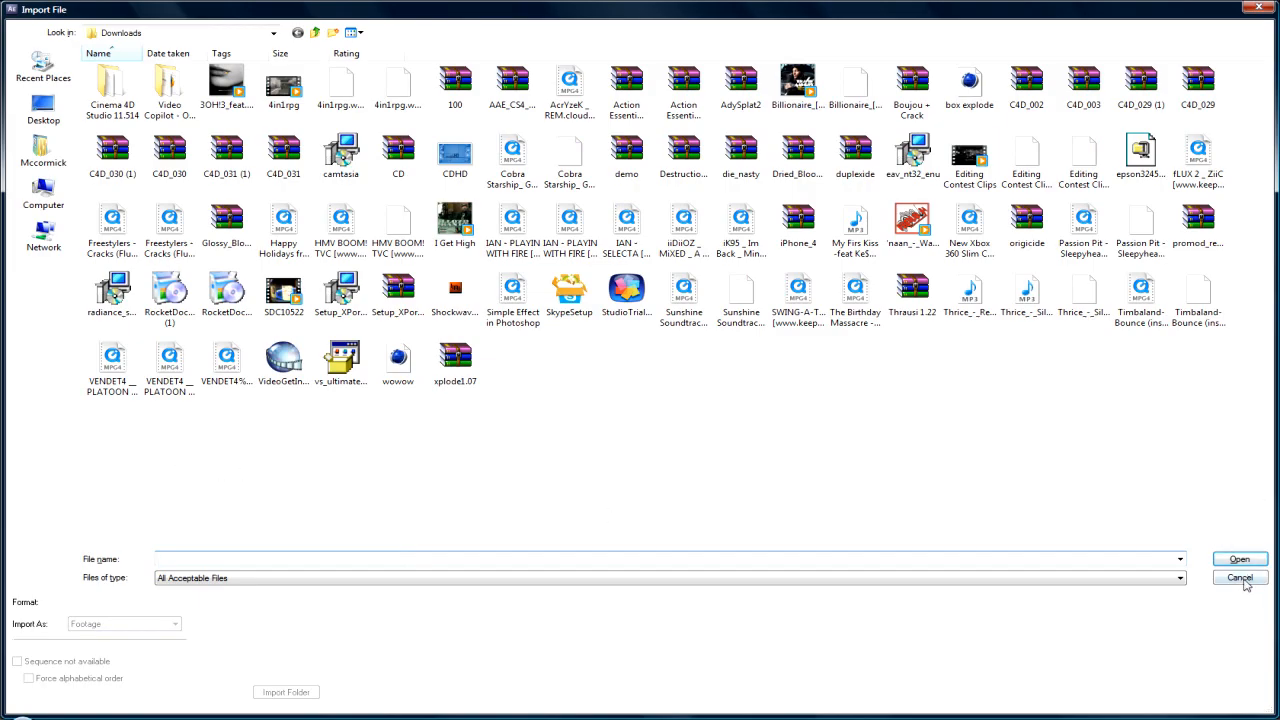
- Cancel the import and create a new default 1280×720, 10-second composition named Comp 1
click(1240, 576)
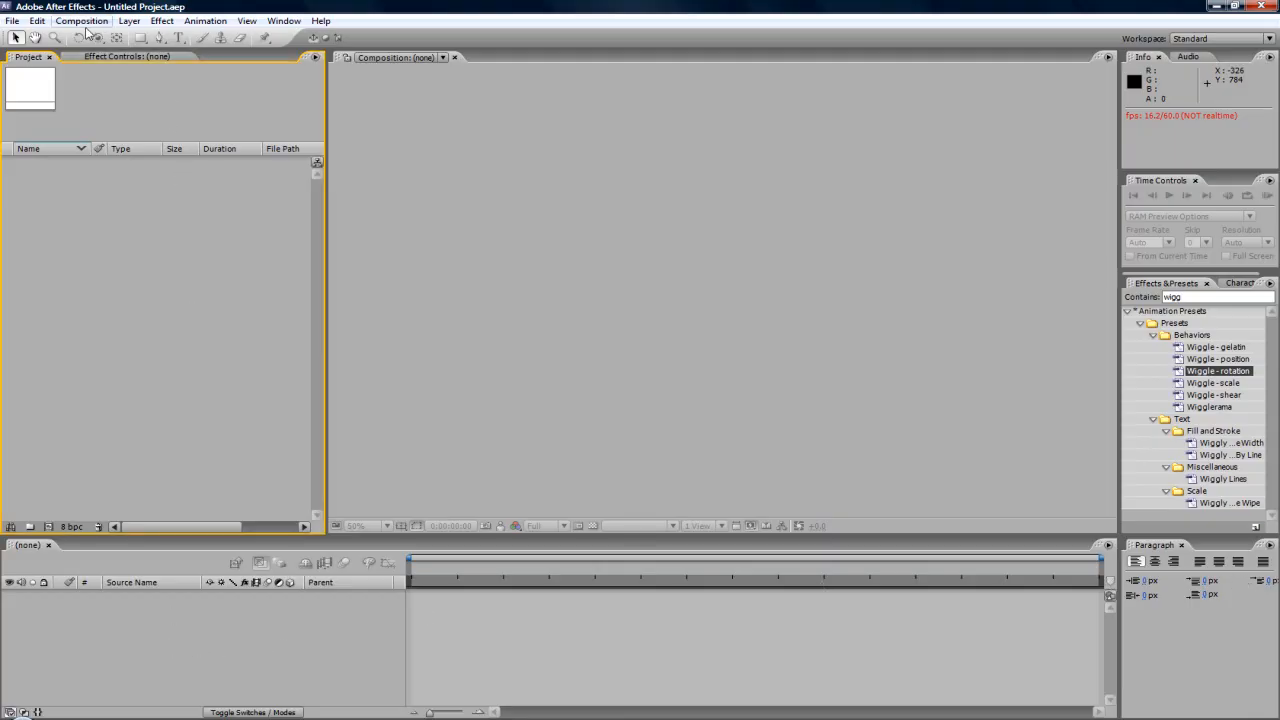
click(104, 20)
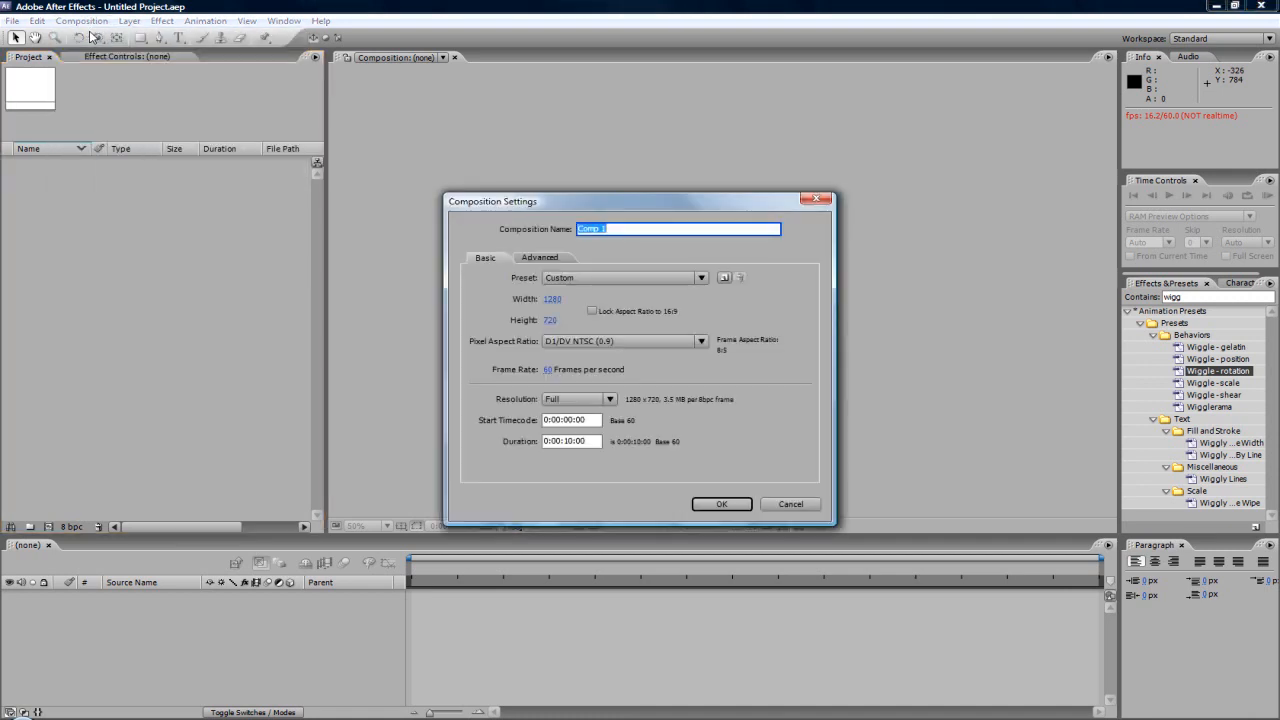
click(720, 504)
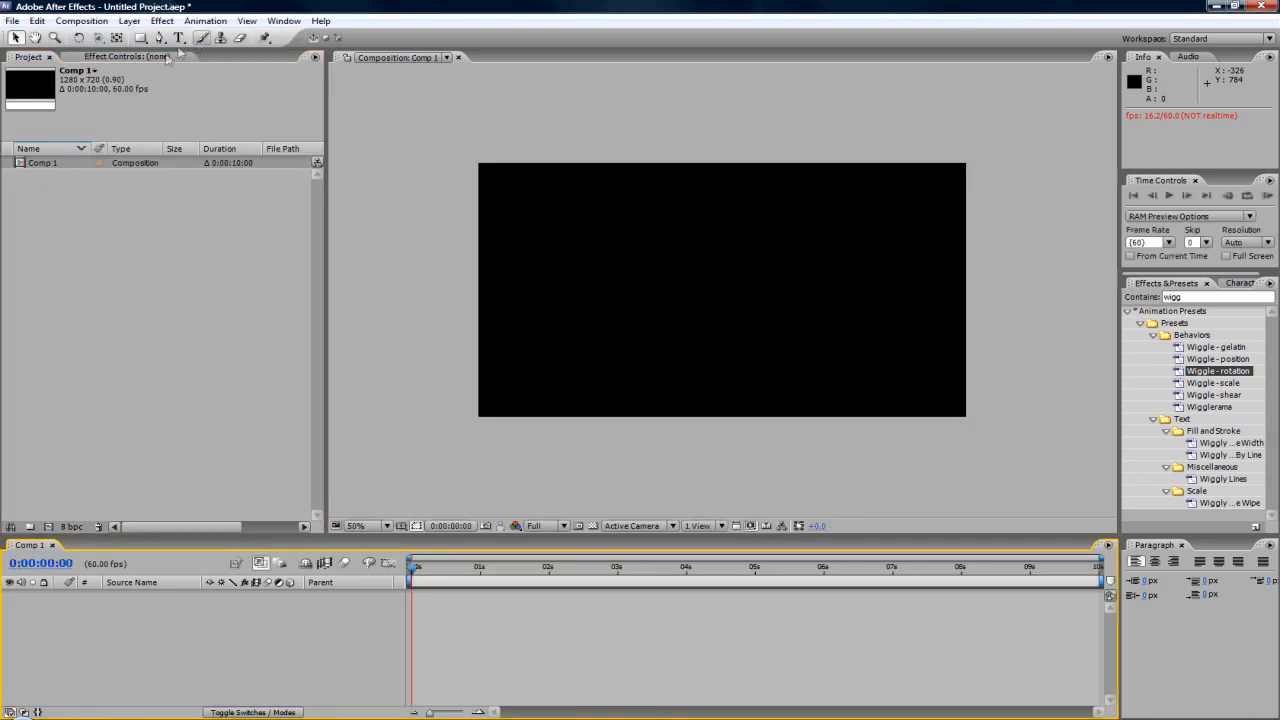
- Create a text layer reading 'ChromeDesigns' in the middle of the composition
click(572, 284)
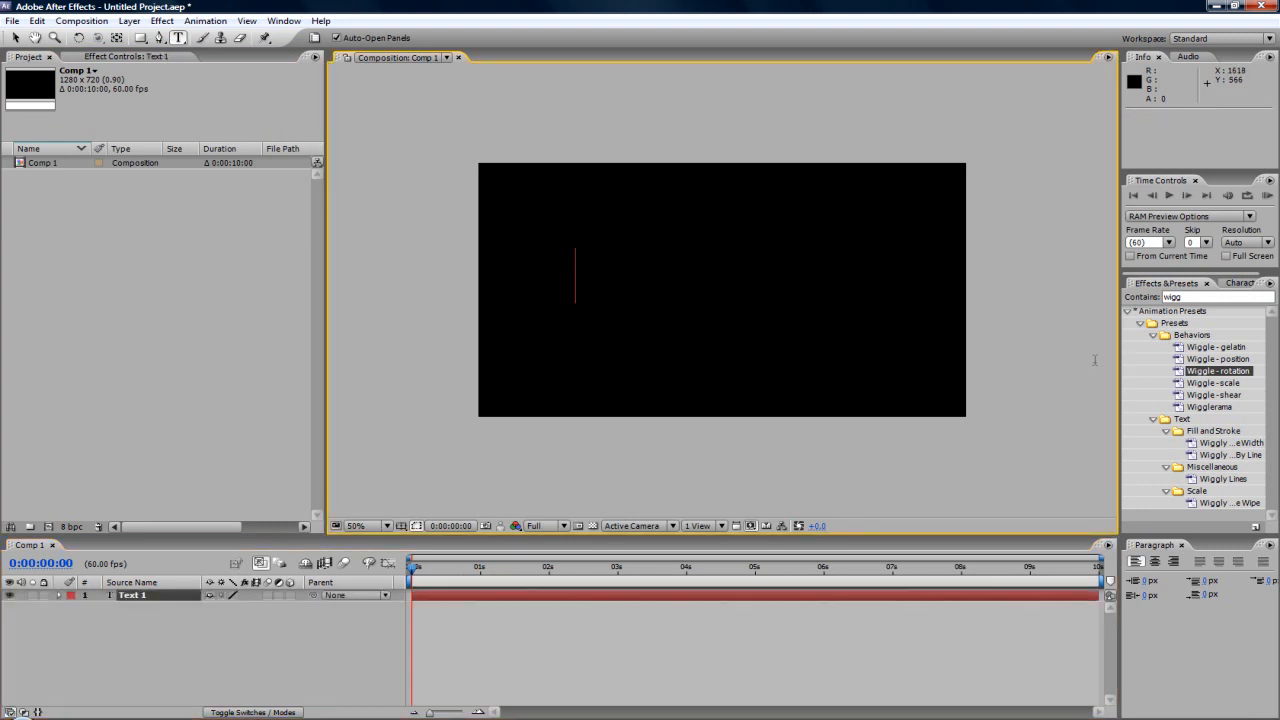
text(Chrome)
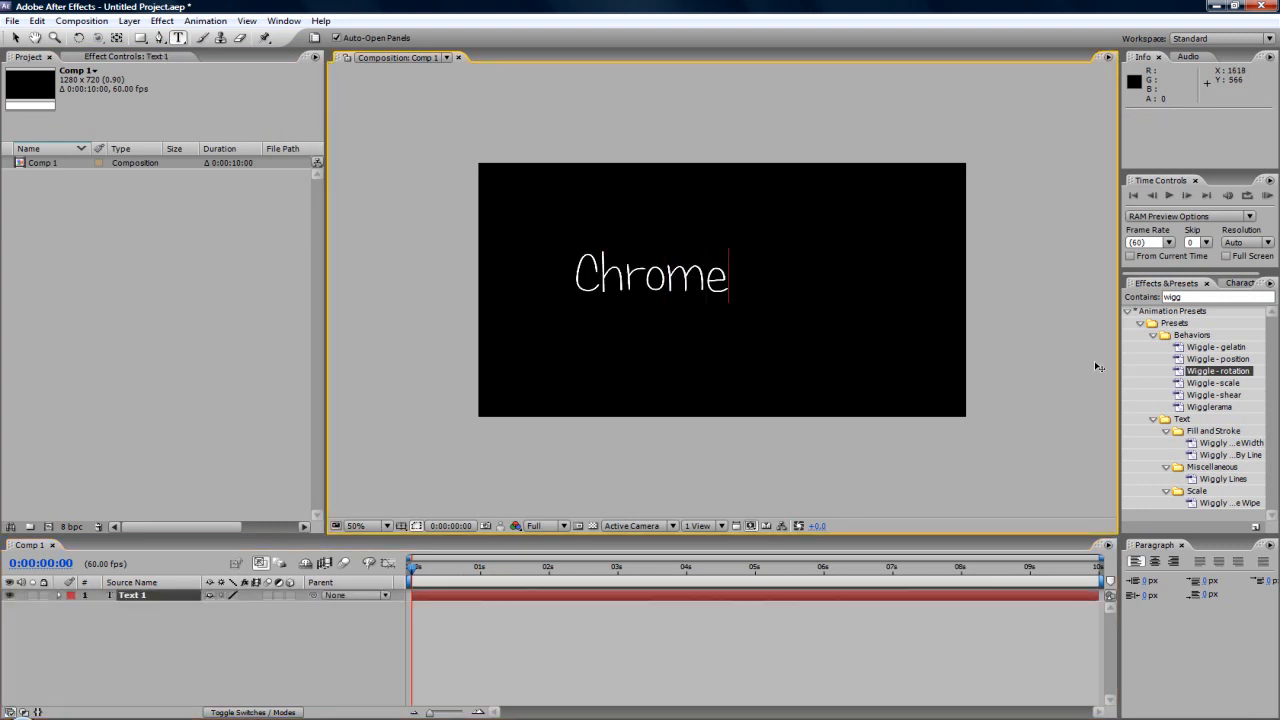
text(Designs)
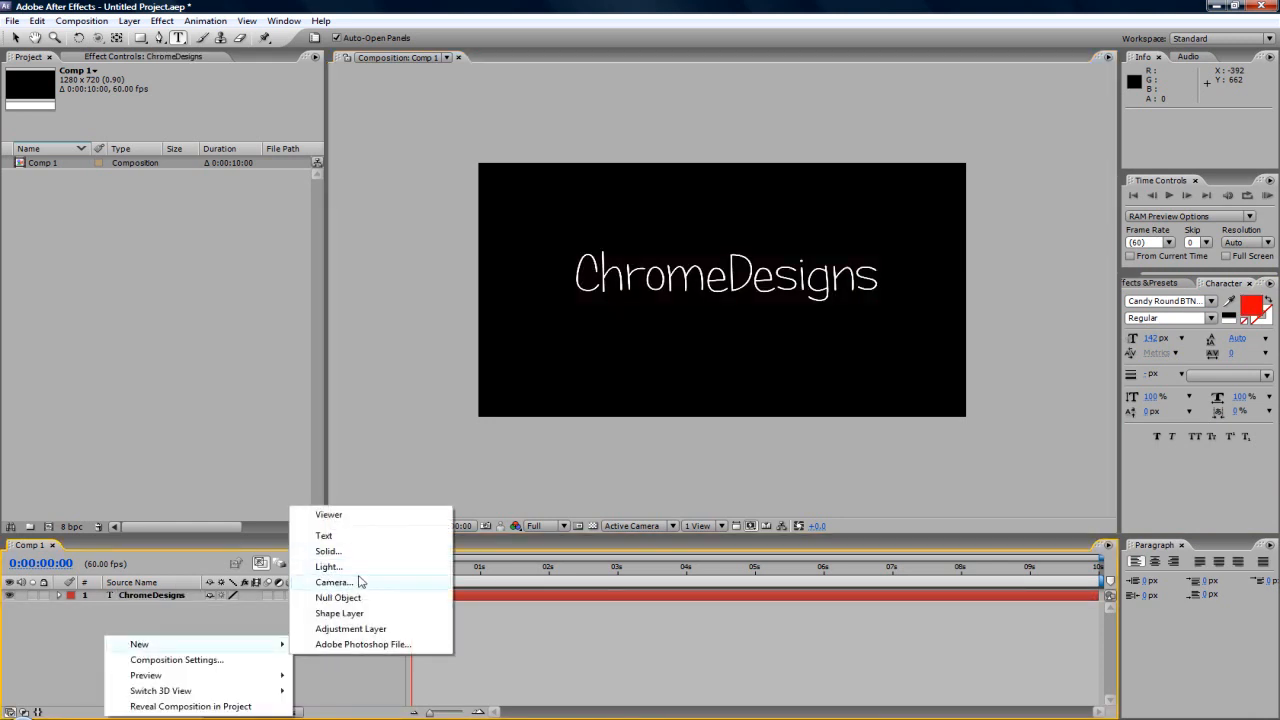
- Add a comp-size Medium Turquoise Solid 1 beneath the text, then select the ChromeDesigns layer
click(328, 552)
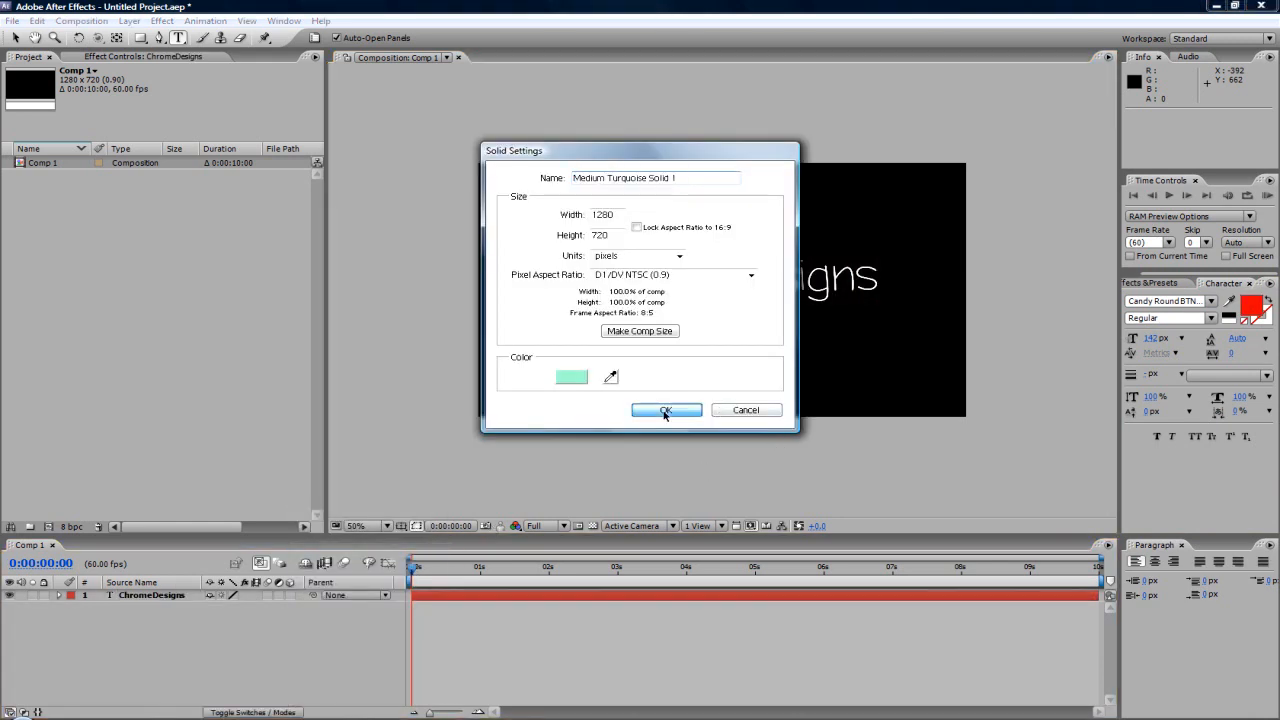
click(666, 410)
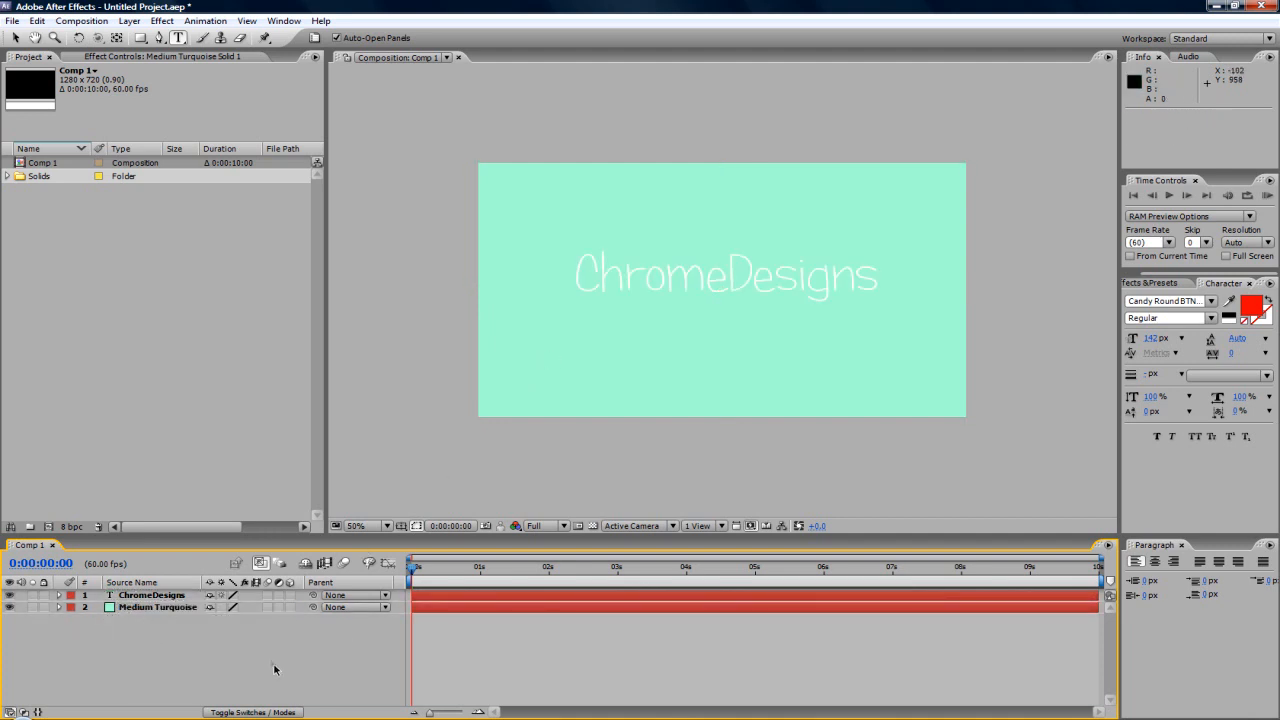
click(150, 594)
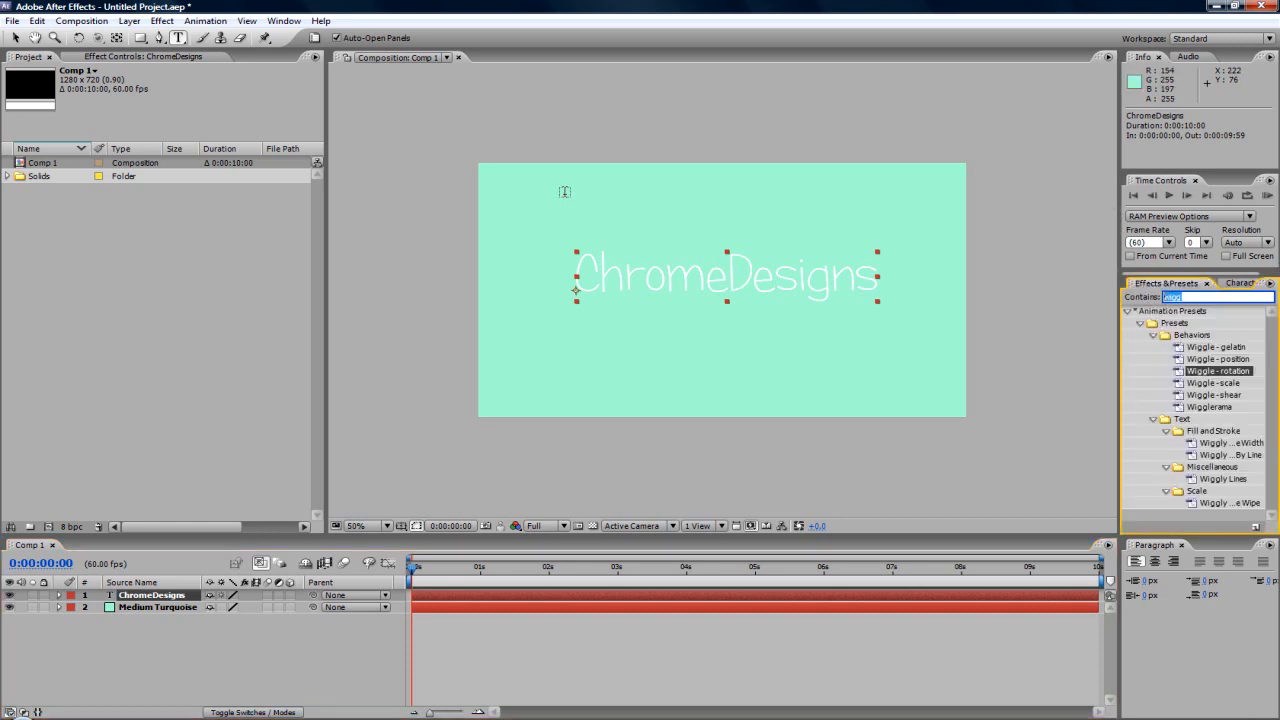
- Apply a Drop Shadow to the ChromeDesigns text and pick a new shadow colour
text(drop)
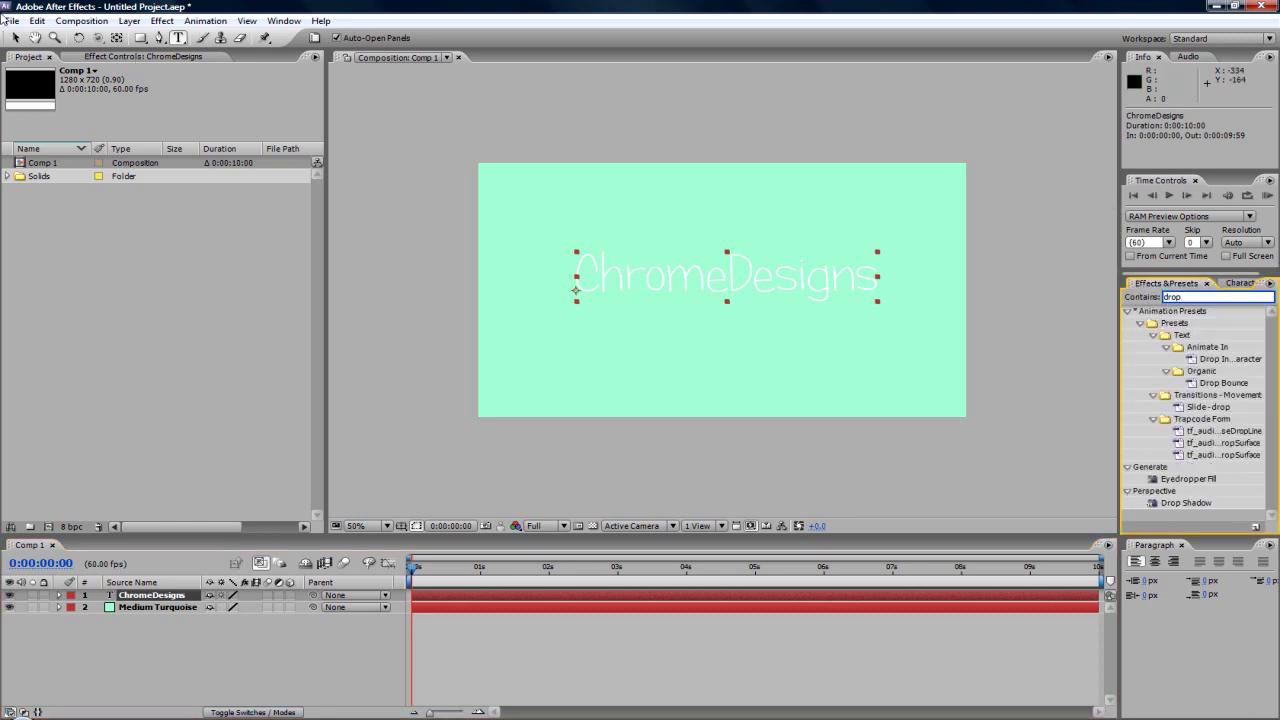
click(1186, 516)
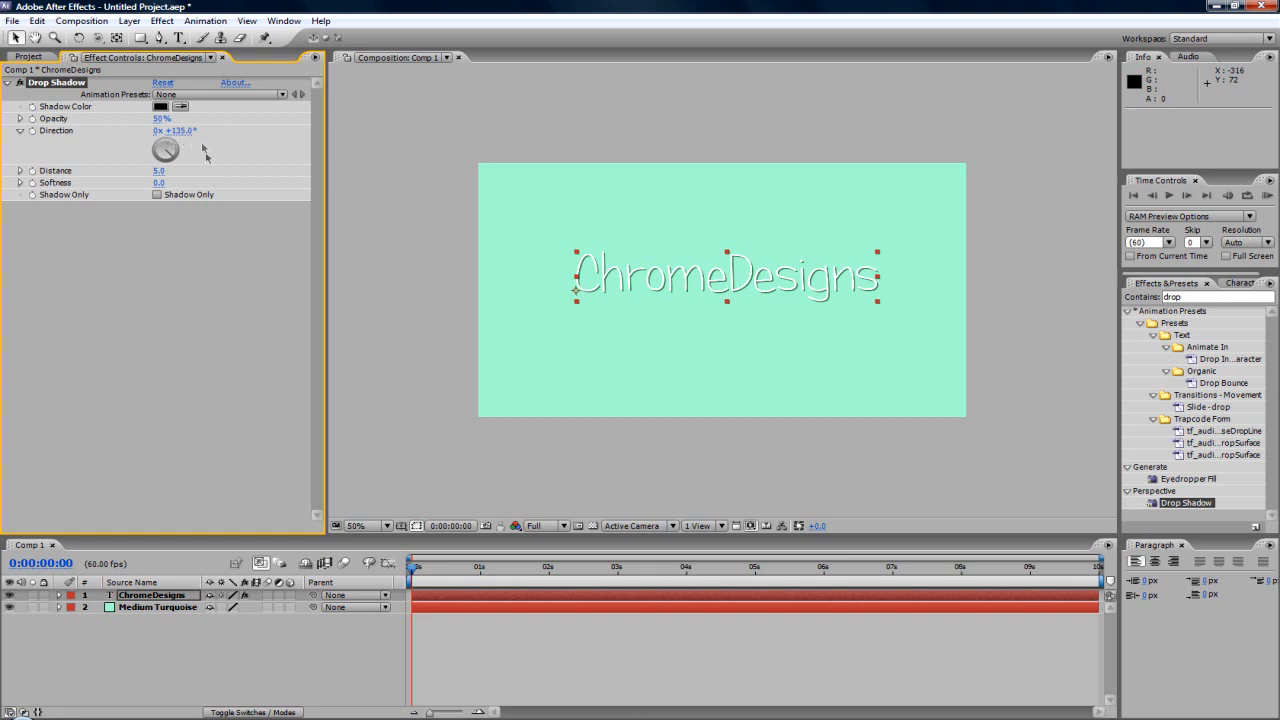
click(160, 172)
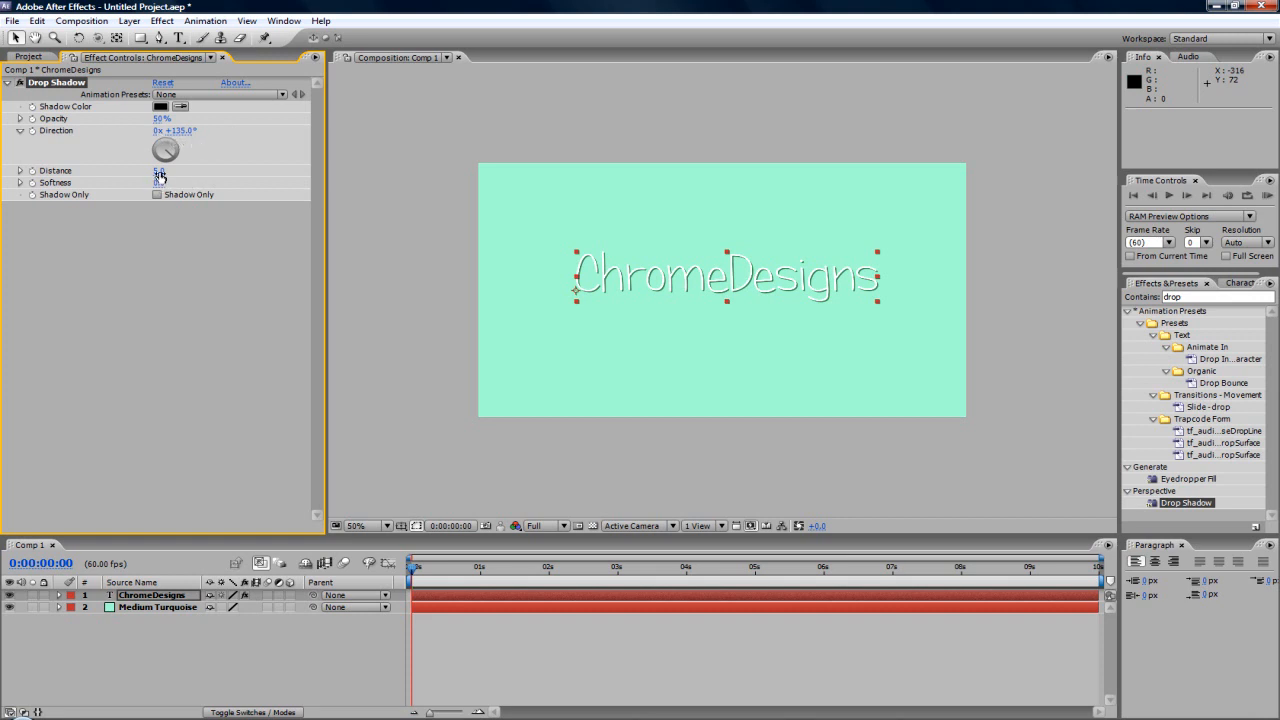
click(160, 106)
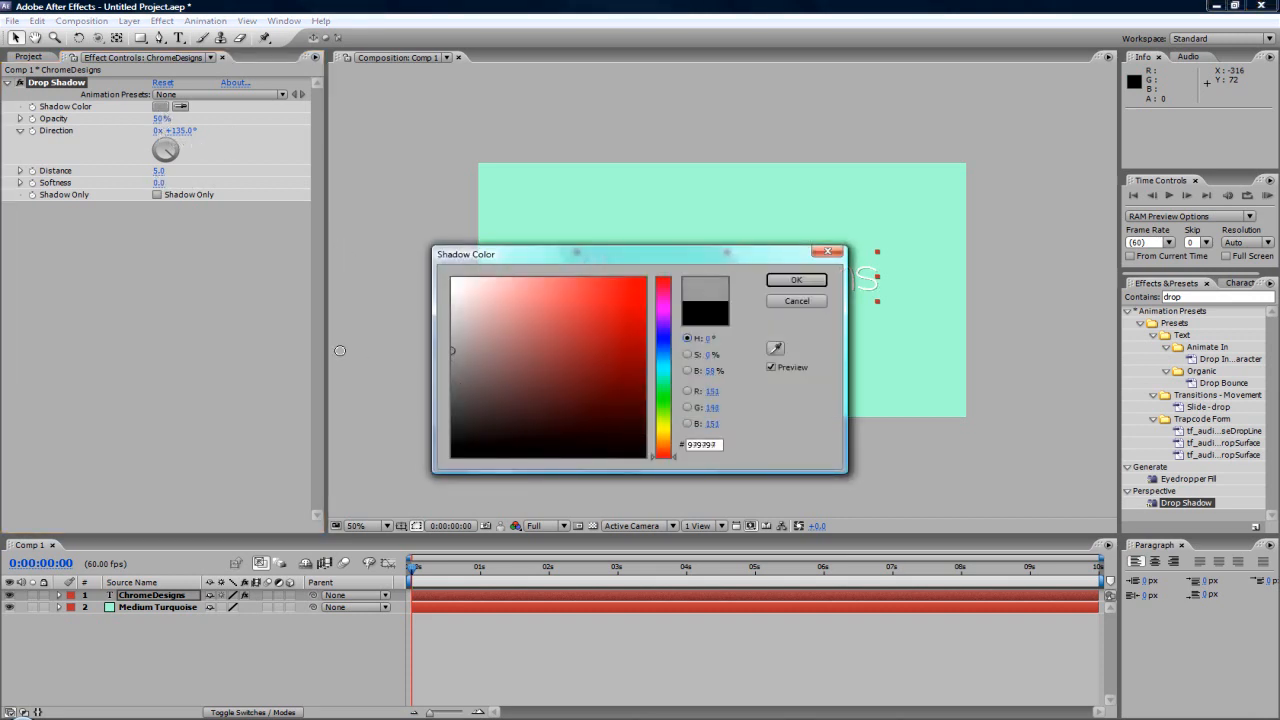
click(796, 280)
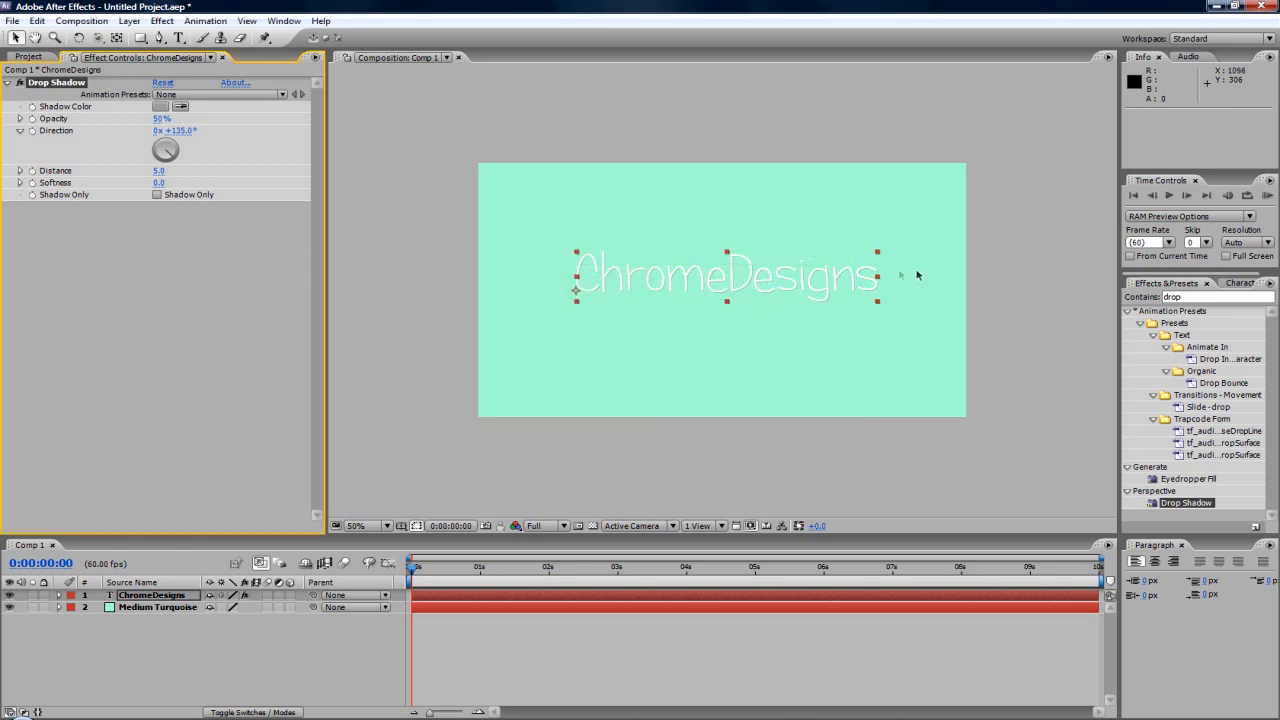
click(160, 628)
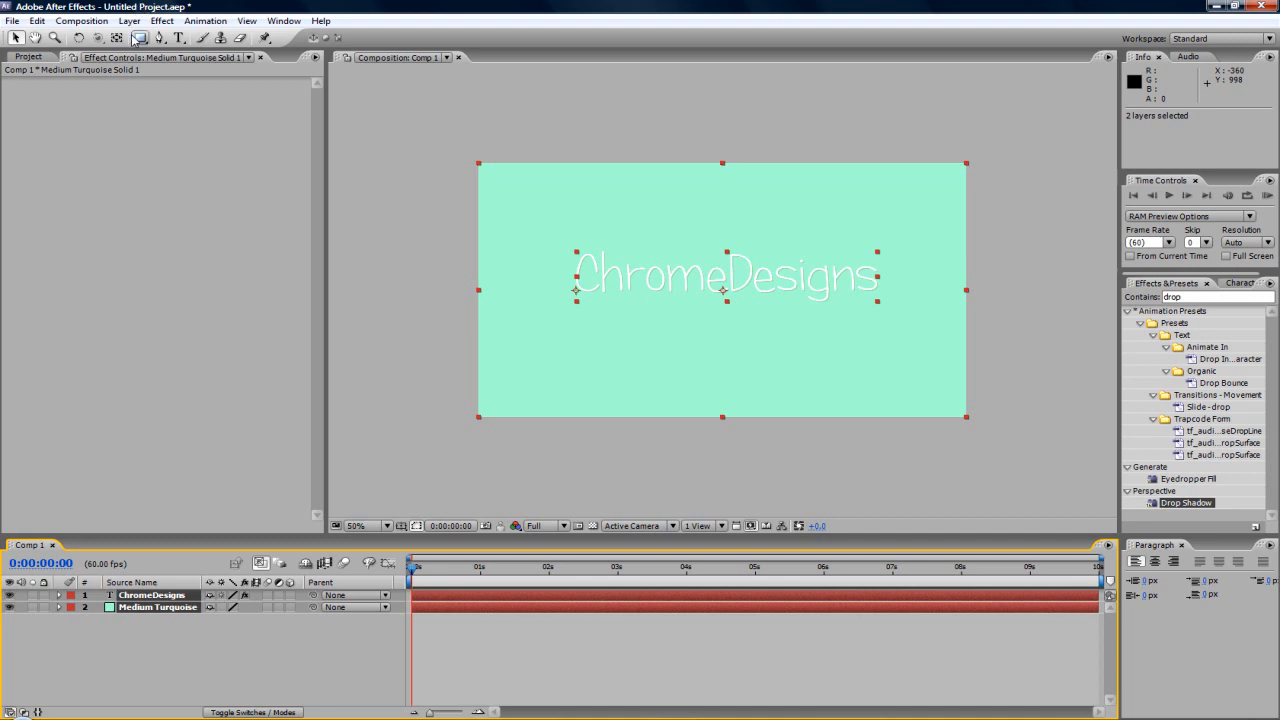
- Pre-compose the text and solid layers into Pre-comp 1, moving all attributes
click(128, 20)
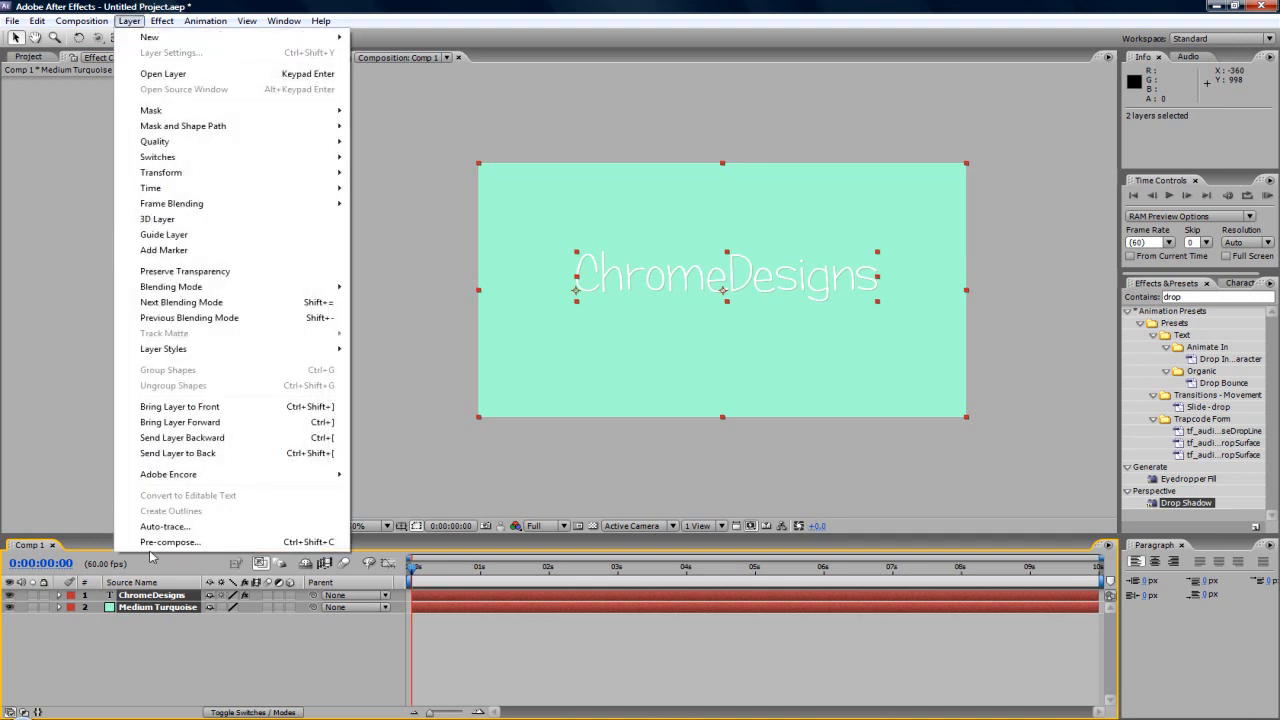
click(170, 542)
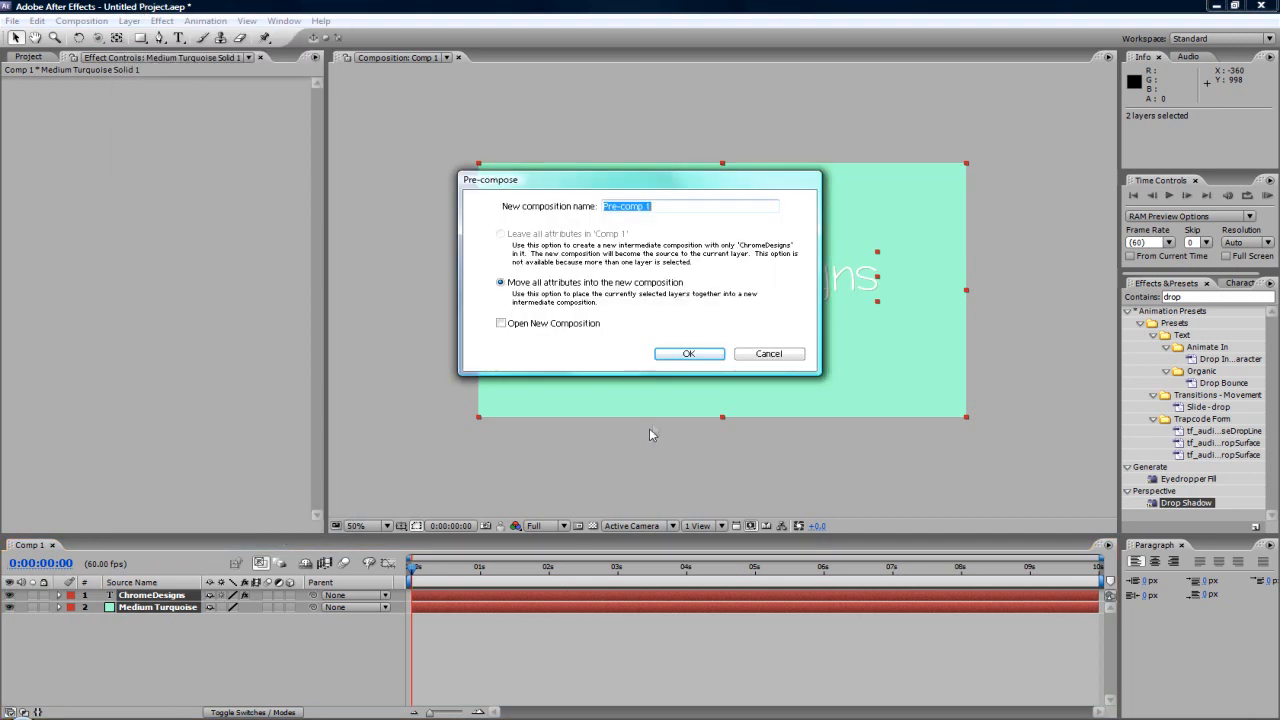
click(688, 352)
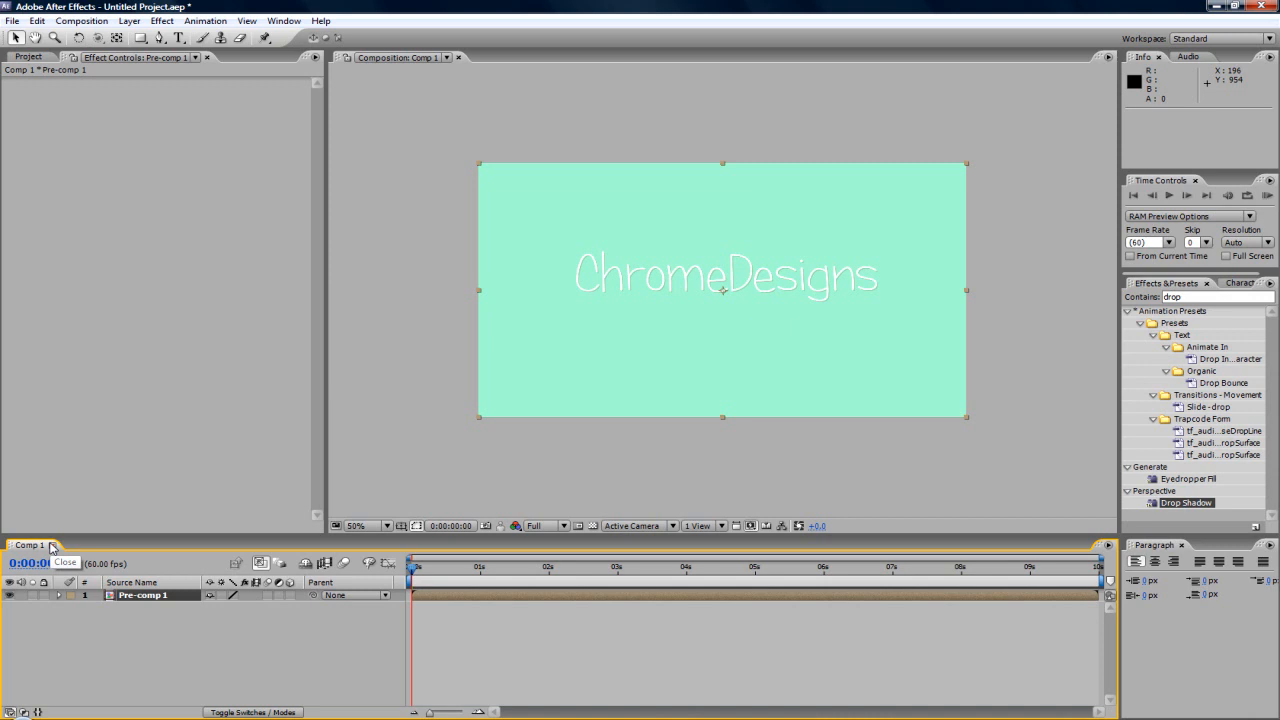
mouse_move(1266, 672)
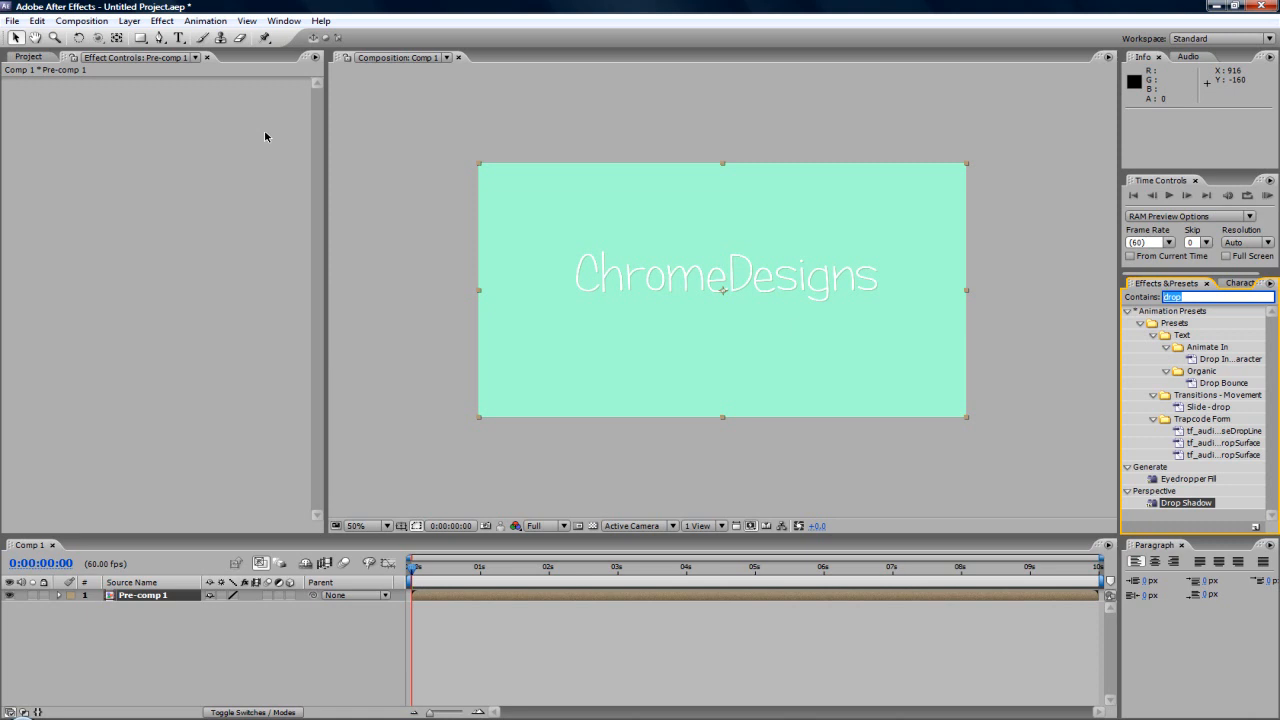
- Apply the Wiggle-position preset to Pre-comp 1 and RAM-preview the jitter
text(wiggle)
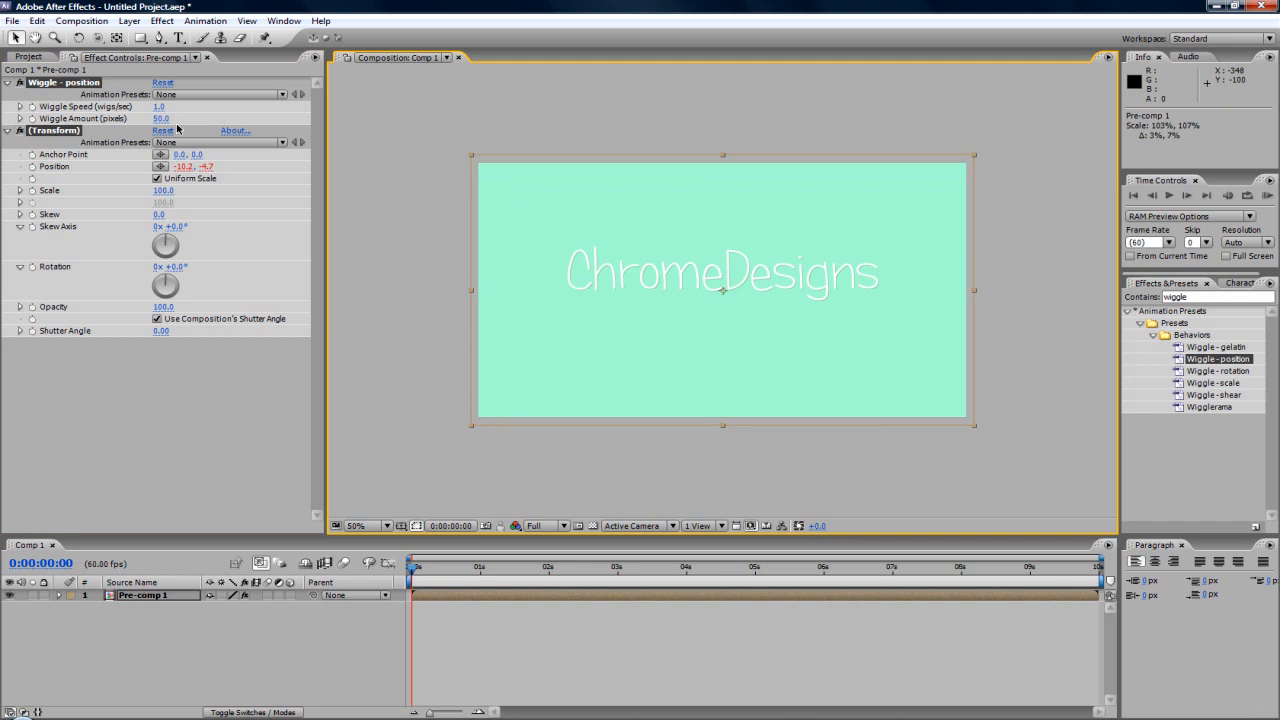
double_click(160, 118)
text(10)
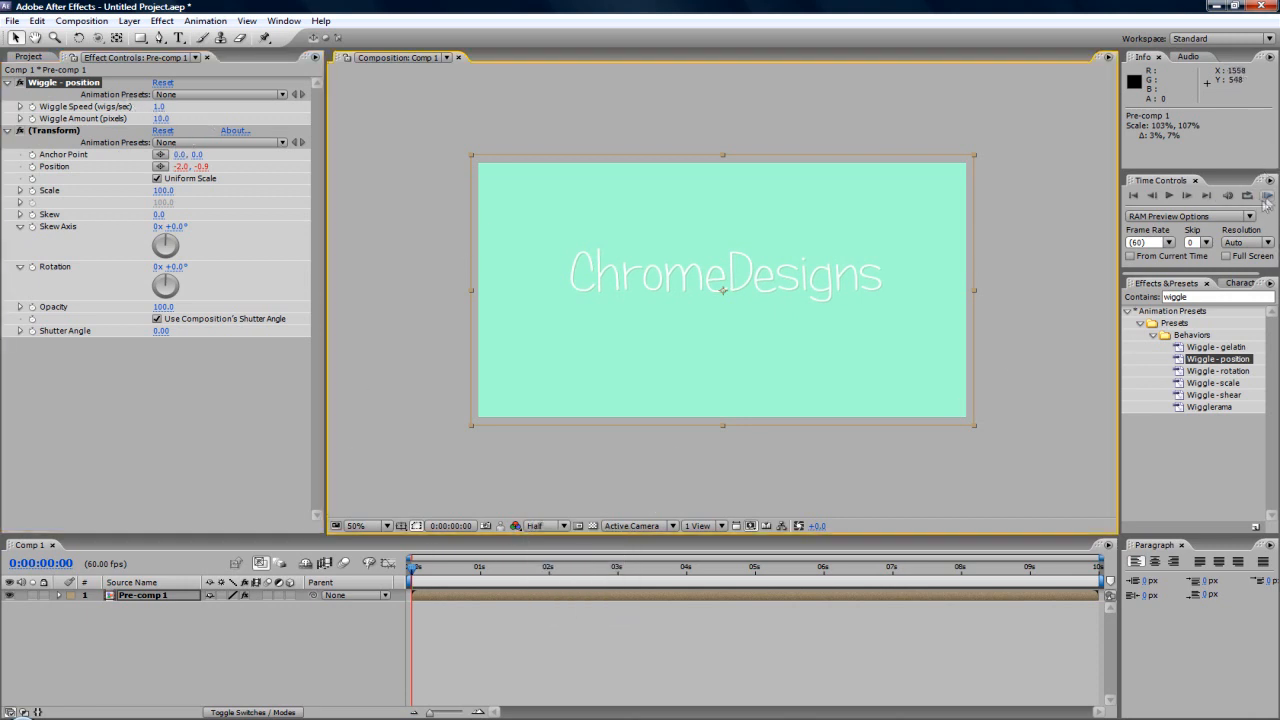
click(1264, 196)
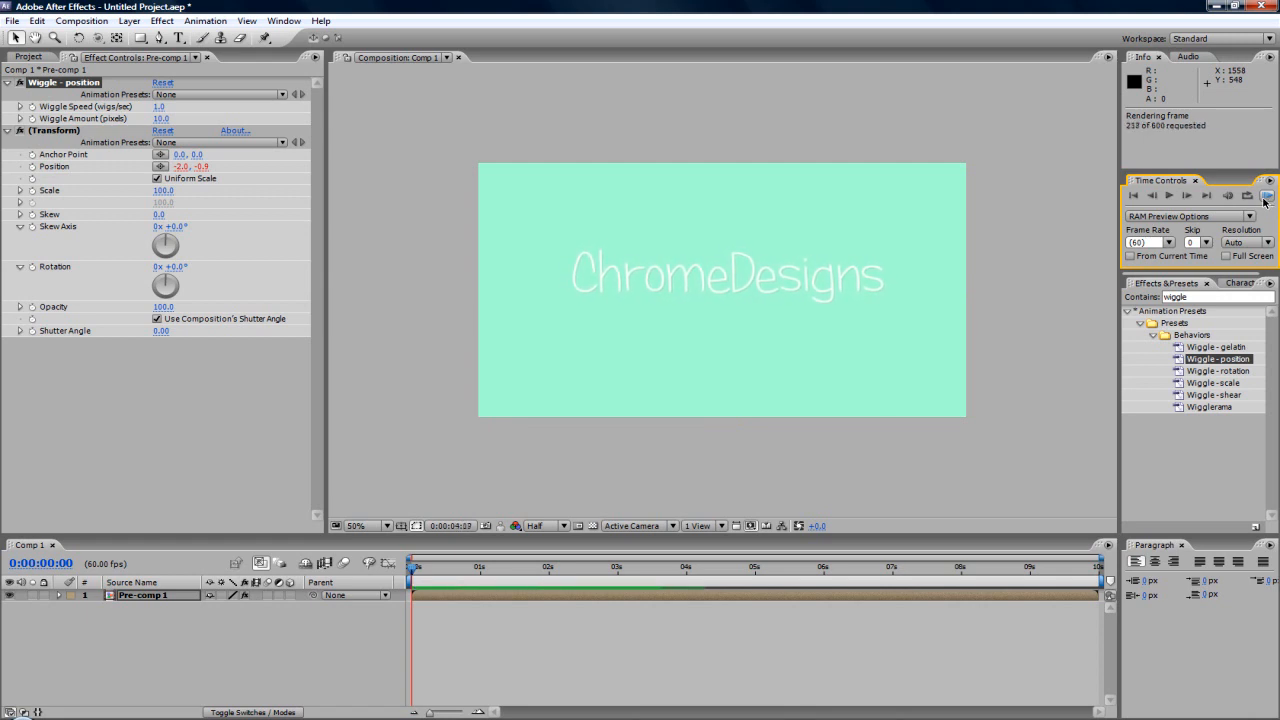
click(1202, 202)
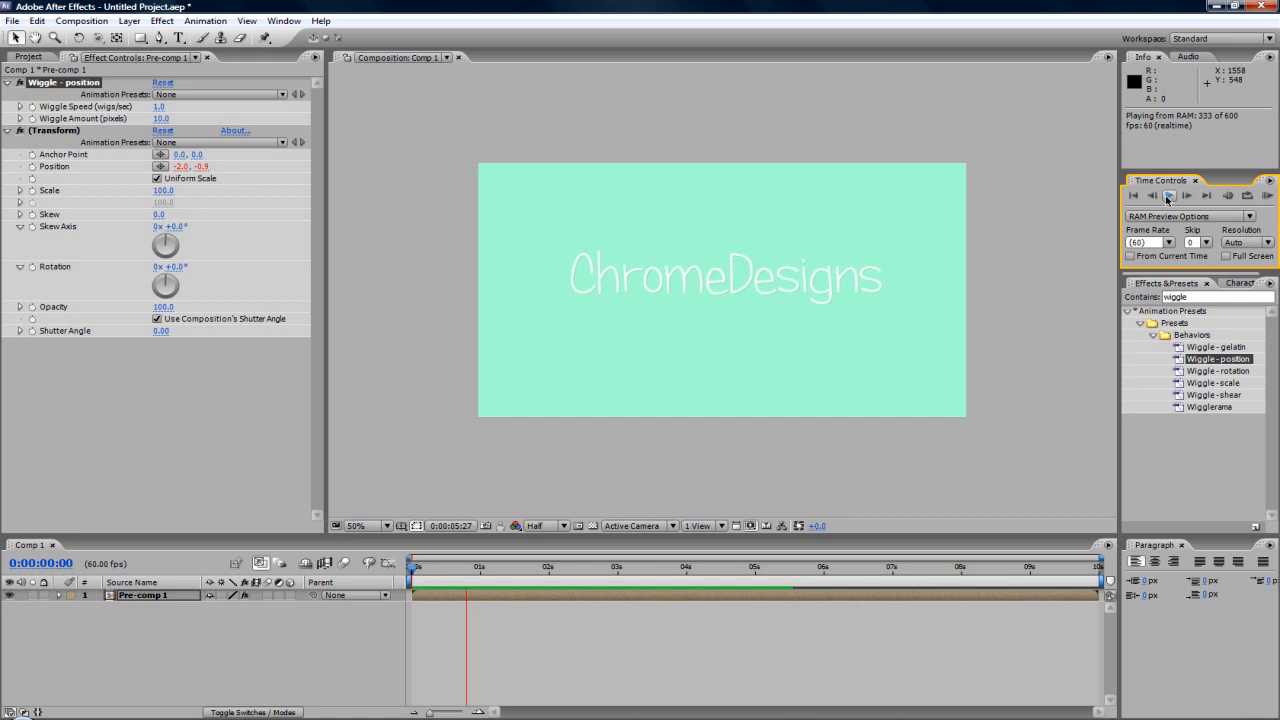
click(1144, 194)
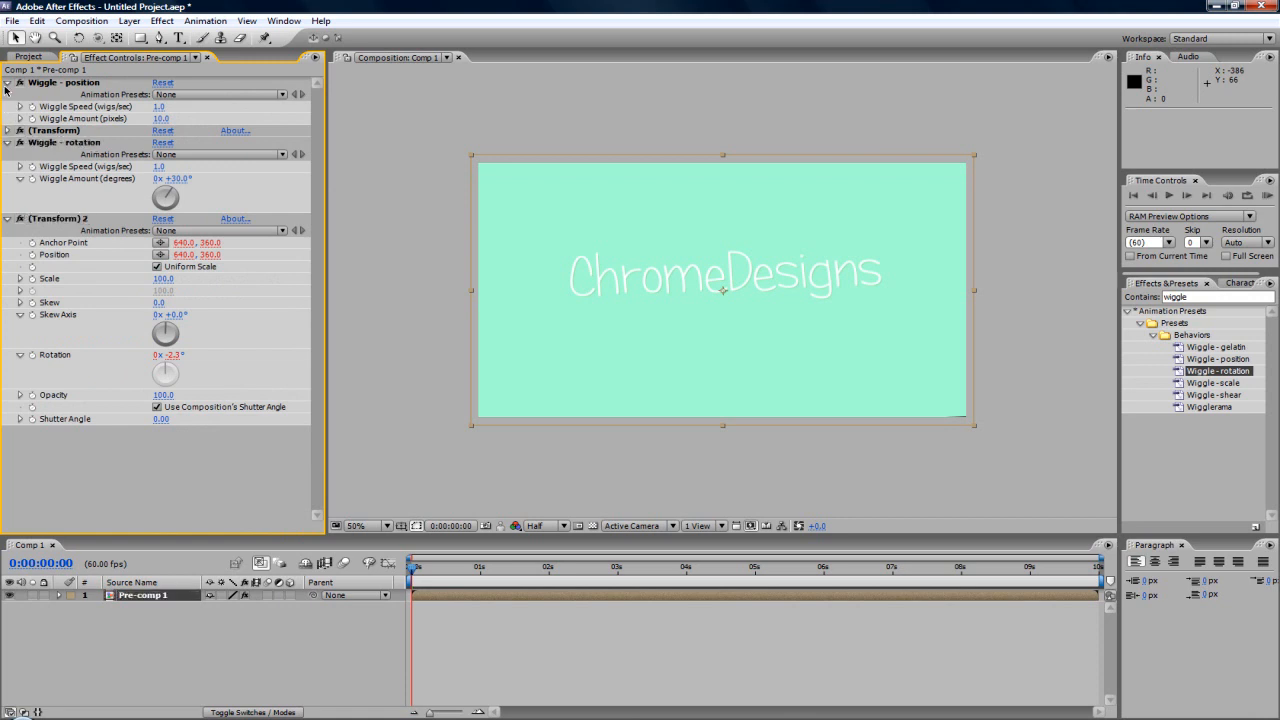
- Collapse the transform settings and RAM-preview the combined position and rotation shake
click(10, 82)
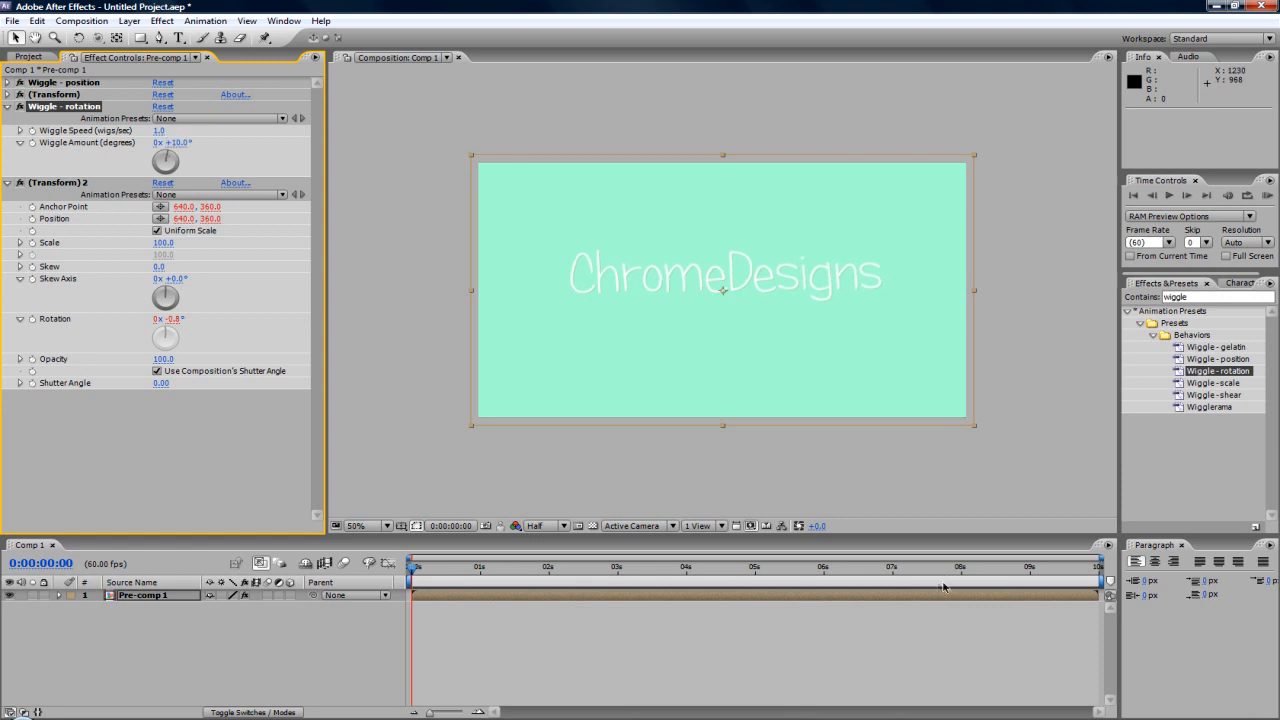
click(1172, 196)
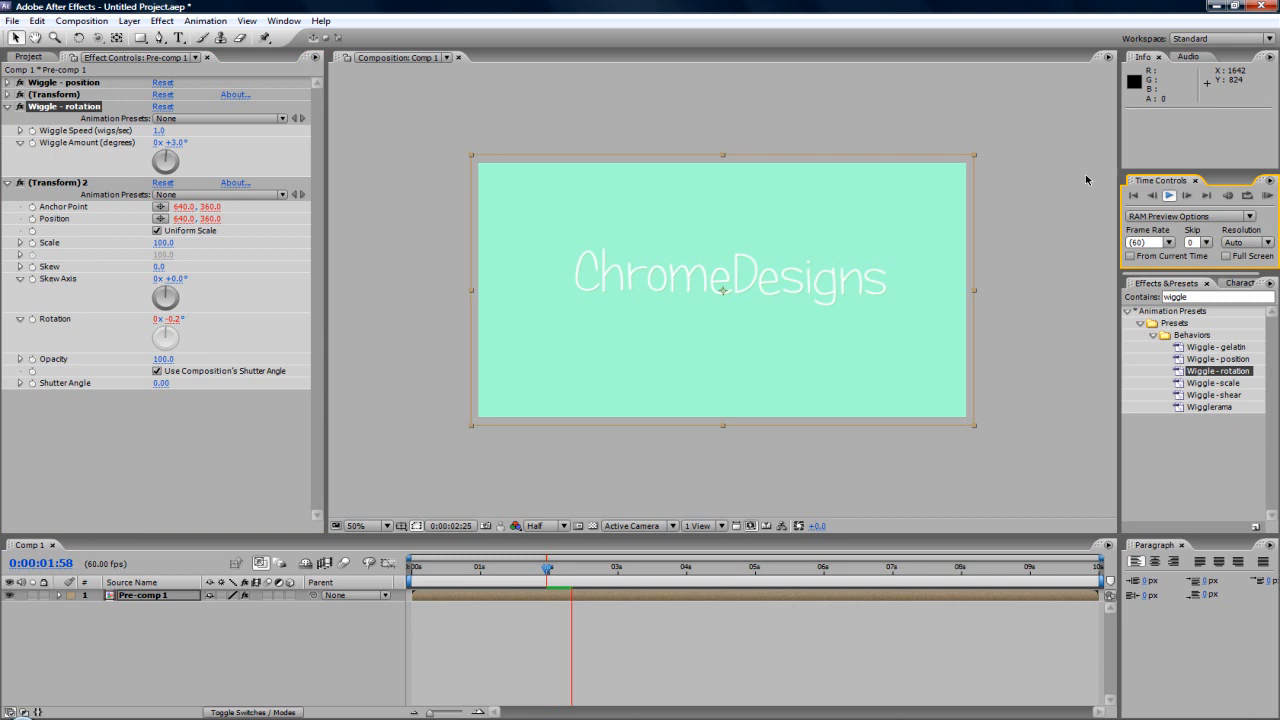
click(1168, 196)
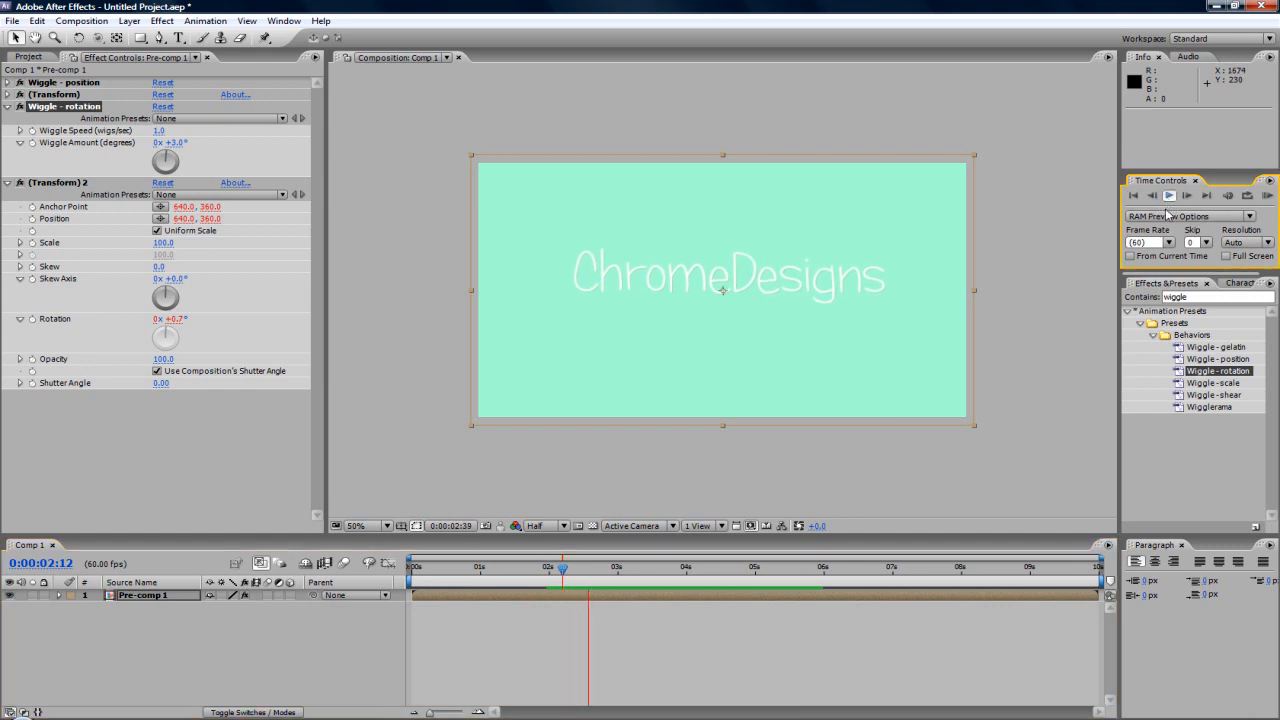
click(1168, 188)
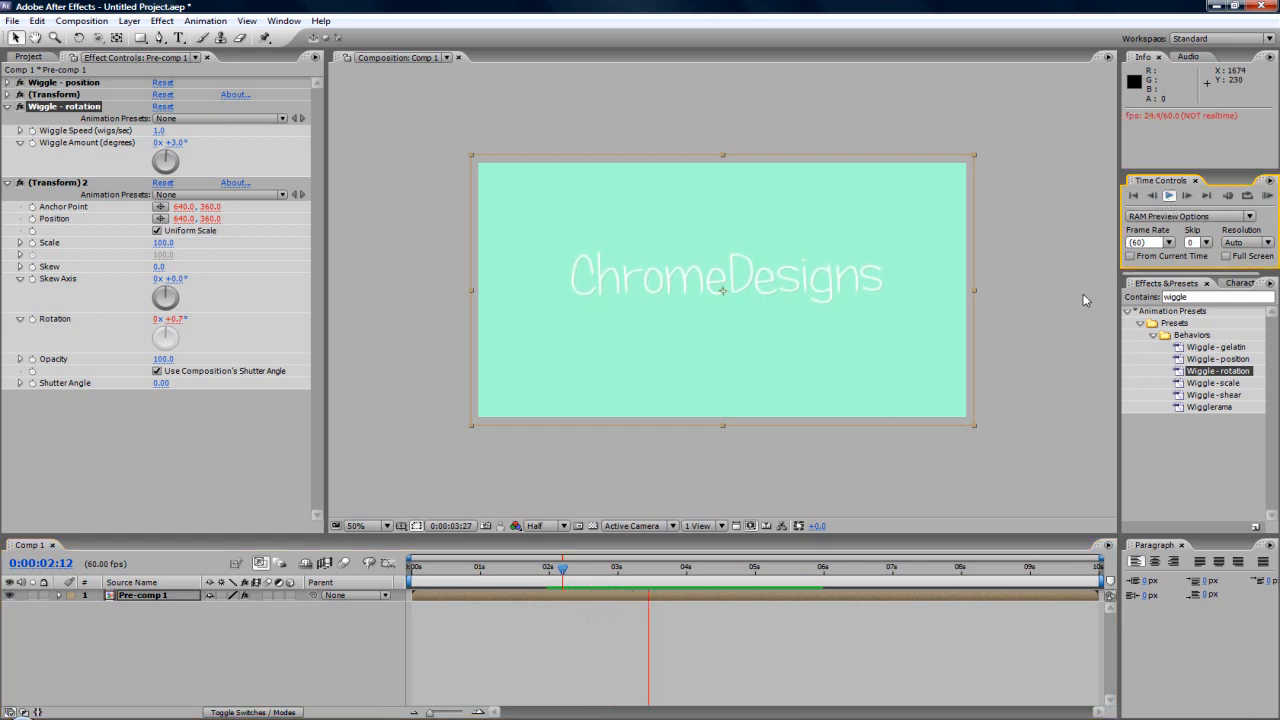